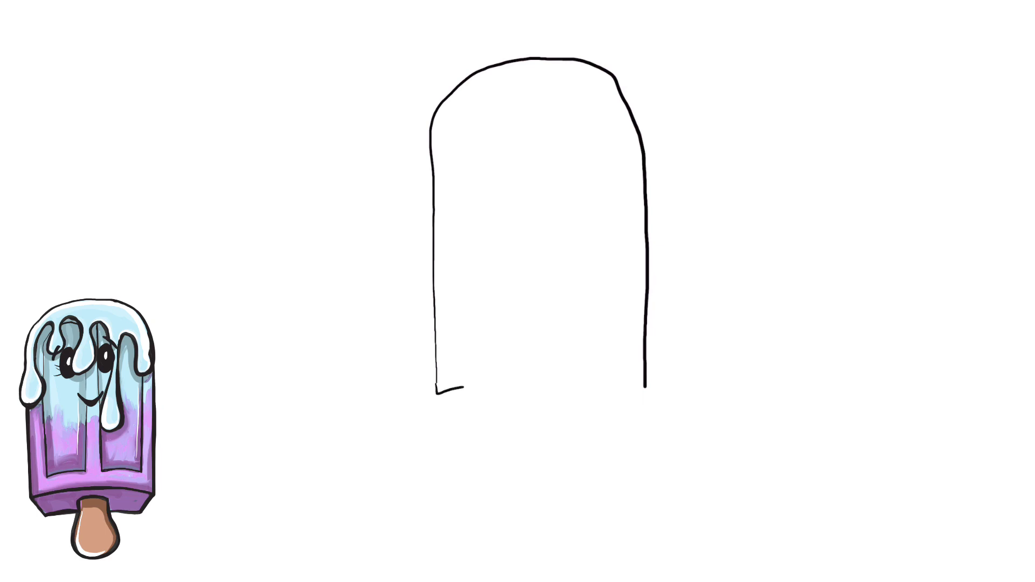
# Stroke a horizontal bottom edge to close the rounded popsicle body outline
pyautogui.moveTo(449, 391); pyautogui.dragTo(595, 380)
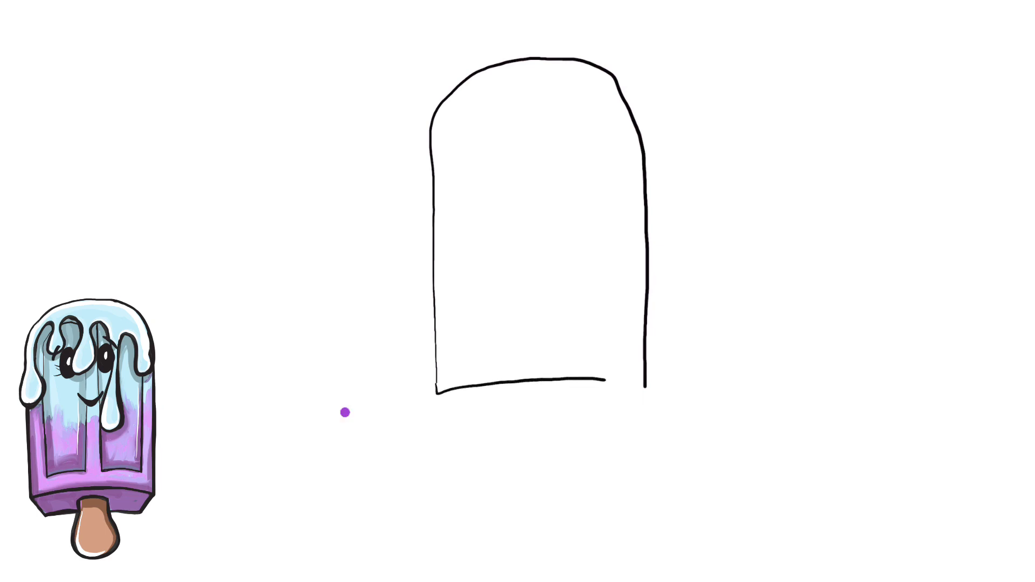
pyautogui.moveTo(345, 412); pyautogui.dragTo(693, 389)
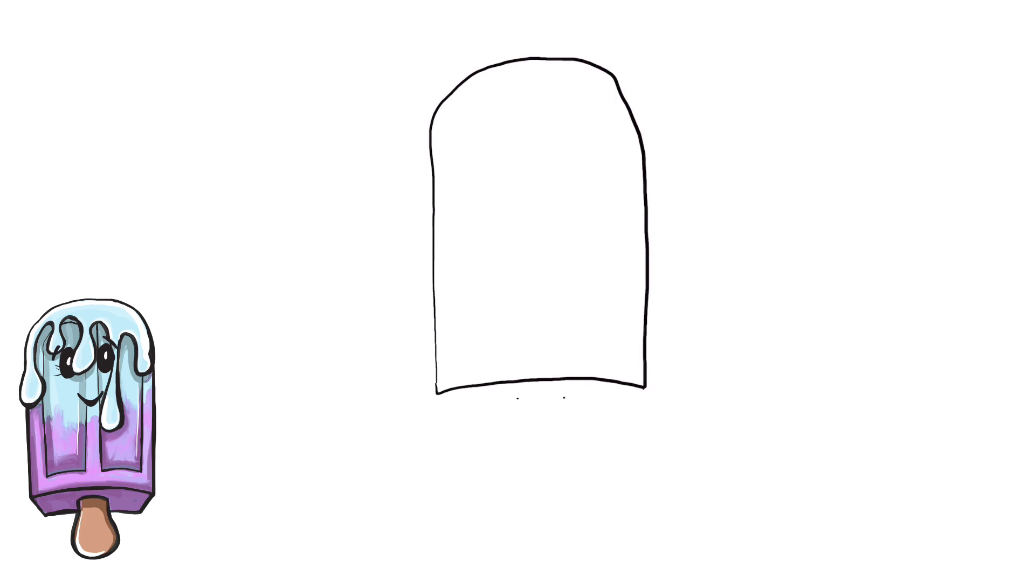
# Draw the rounded stick hanging below the popsicle body
pyautogui.moveTo(511, 393); pyautogui.dragTo(511, 455)
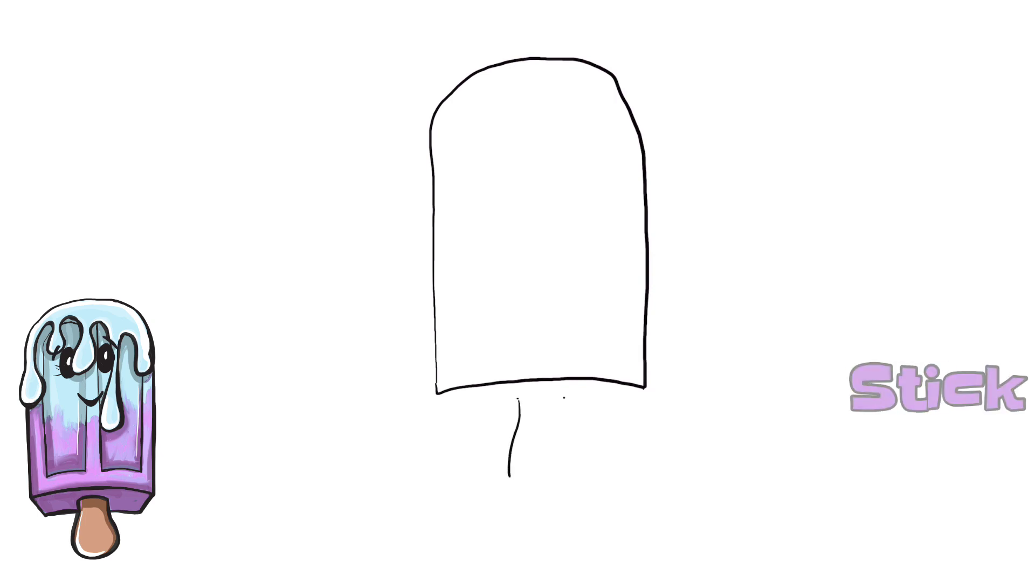
pyautogui.moveTo(516, 410); pyautogui.dragTo(561, 482)
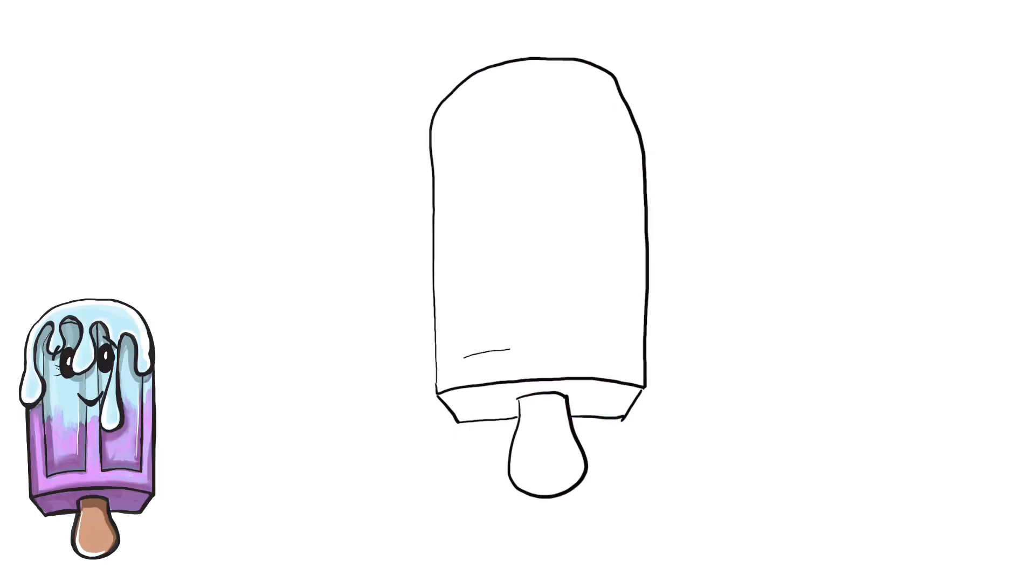
# Sketch a tall inner panel line running down the popsicle body
pyautogui.moveTo(457, 192); pyautogui.dragTo(463, 347)
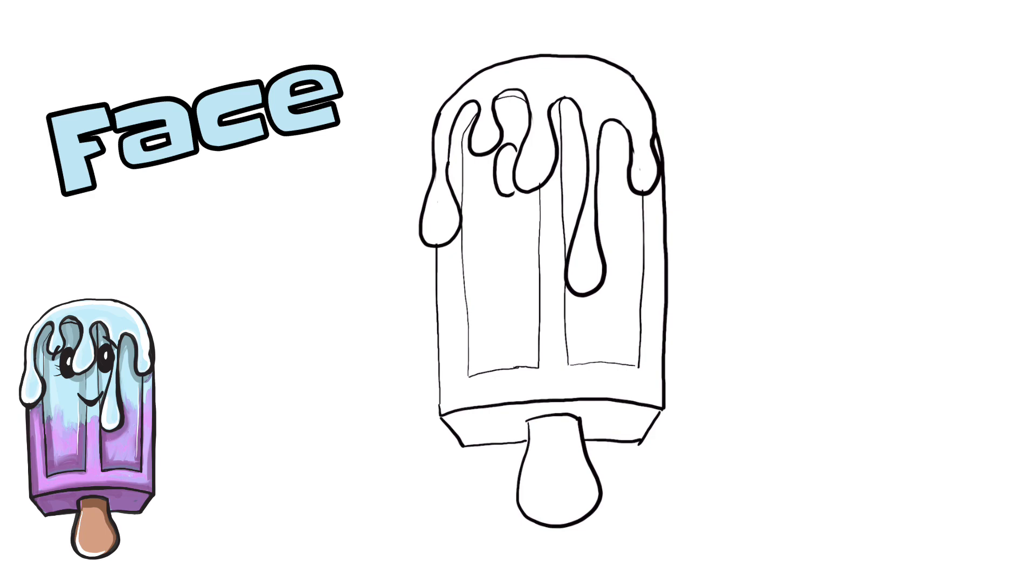
# Draw two oval eyes among the drips and fill the first pupil black
pyautogui.moveTo(505, 156); pyautogui.dragTo(511, 174)
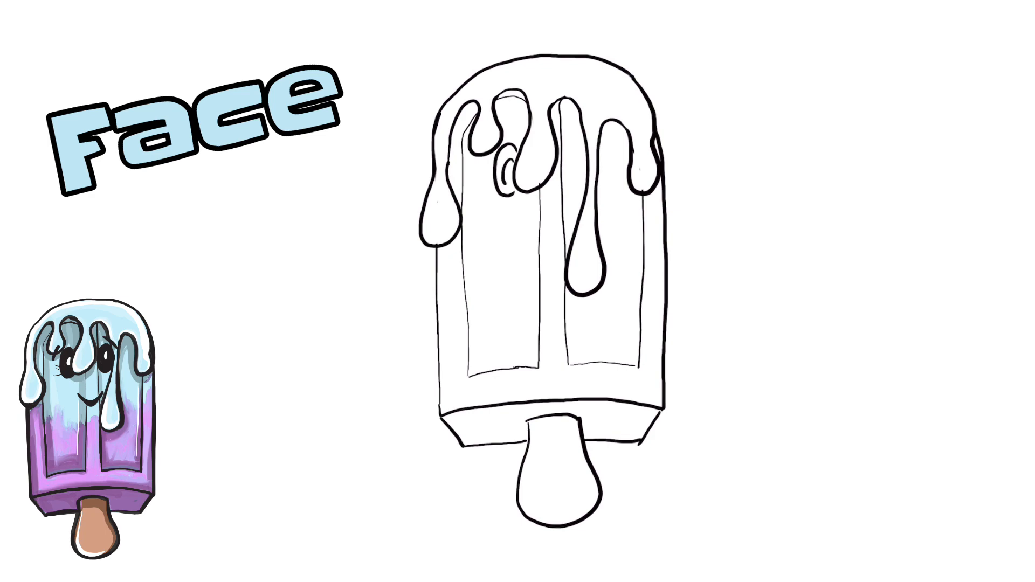
pyautogui.click(504, 167)
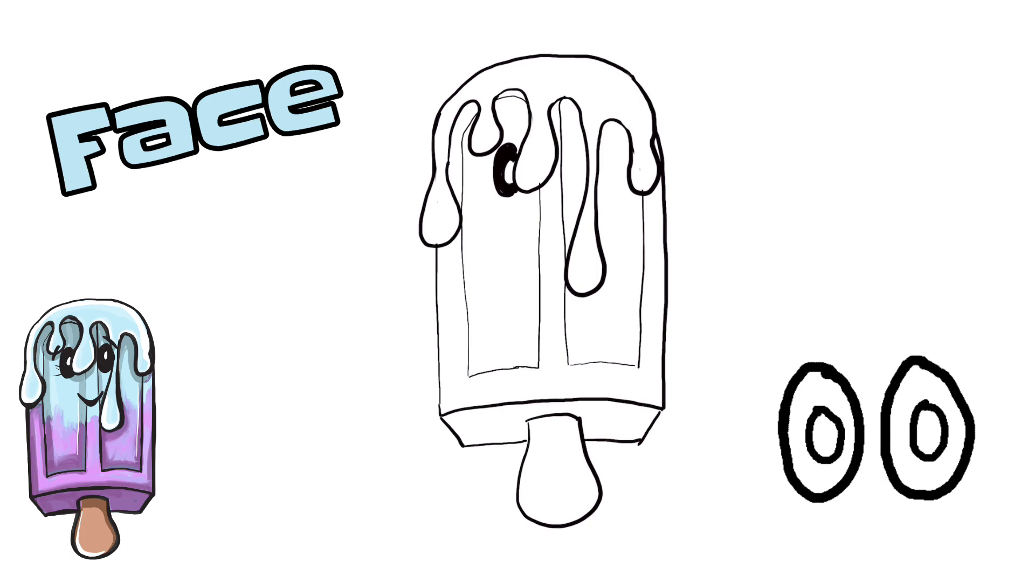
pyautogui.moveTo(561, 142); pyautogui.dragTo(581, 178)
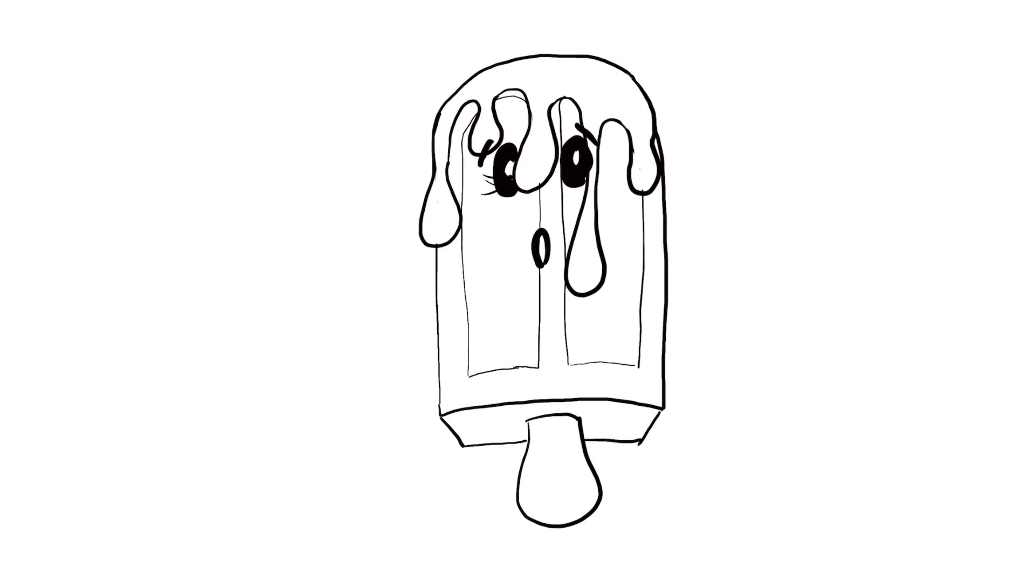
# Fill the small mouth oval solid black for a surprised look
pyautogui.click(540, 250)
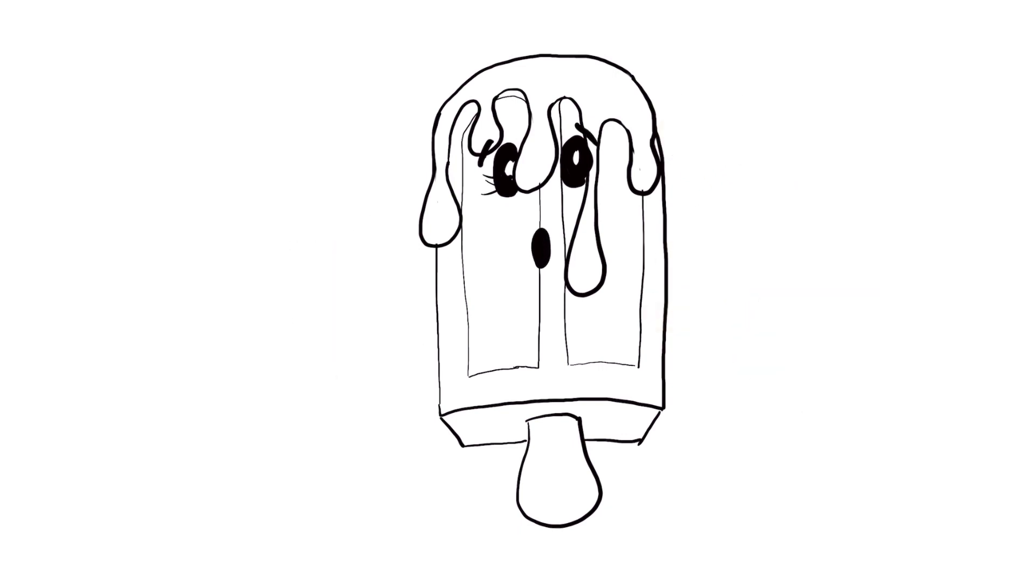